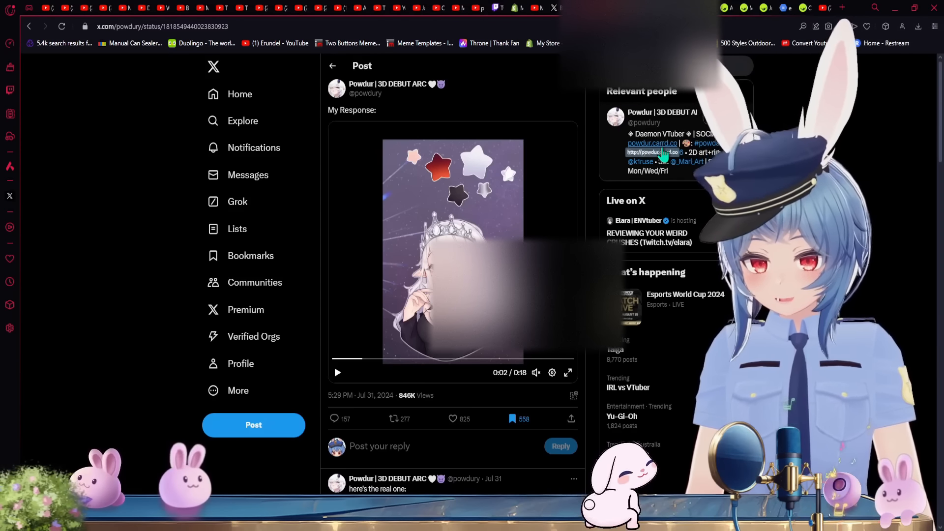
# Open the #powdart hashtag search from the Relevant people card's bio
pyautogui.click(724, 117)
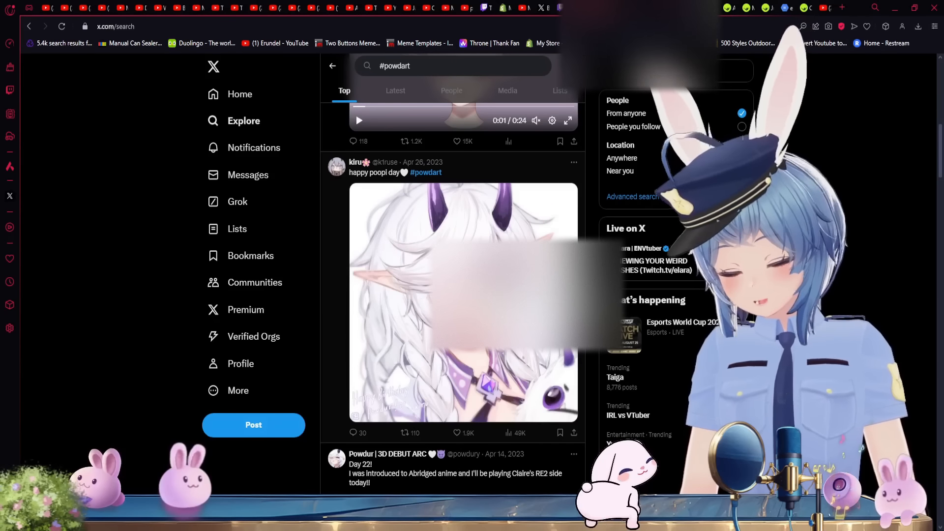
# Follow the mention link to Lily's VTuber profile with her debut post
pyautogui.click(463, 301)
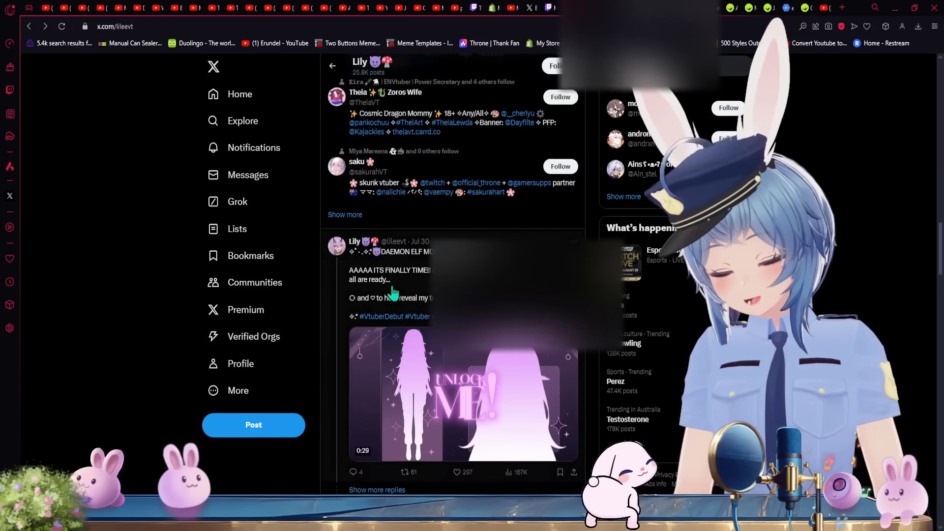
# Scroll Powdur's response thread down to the Google Doc link reply
pyautogui.scroll(-3)
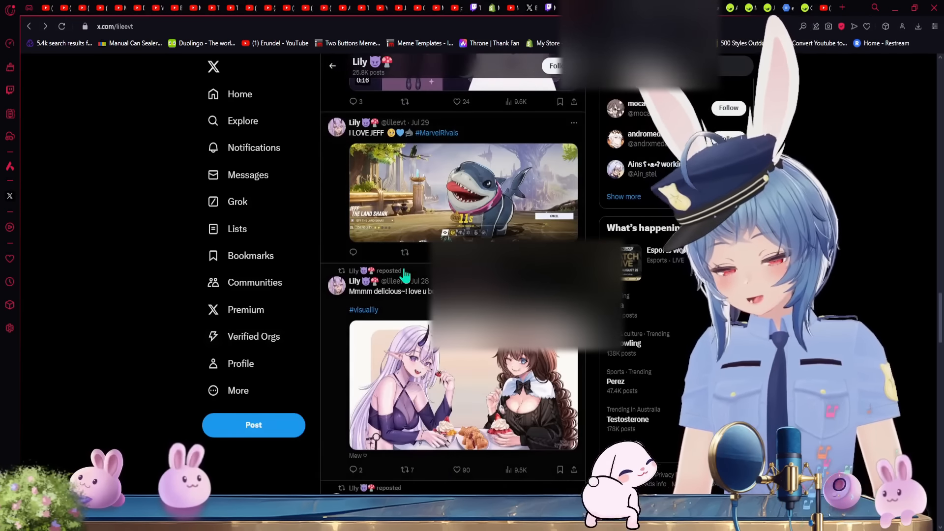
pyautogui.scroll(-3)
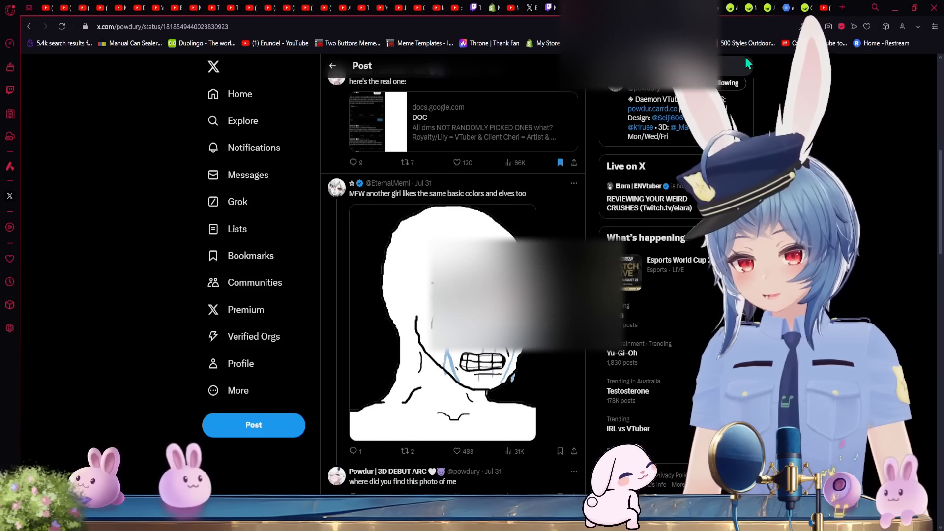
# Scroll the thread to Powdur's reply tagging two accounts and Ahyra's agreement
pyautogui.scroll(-3)
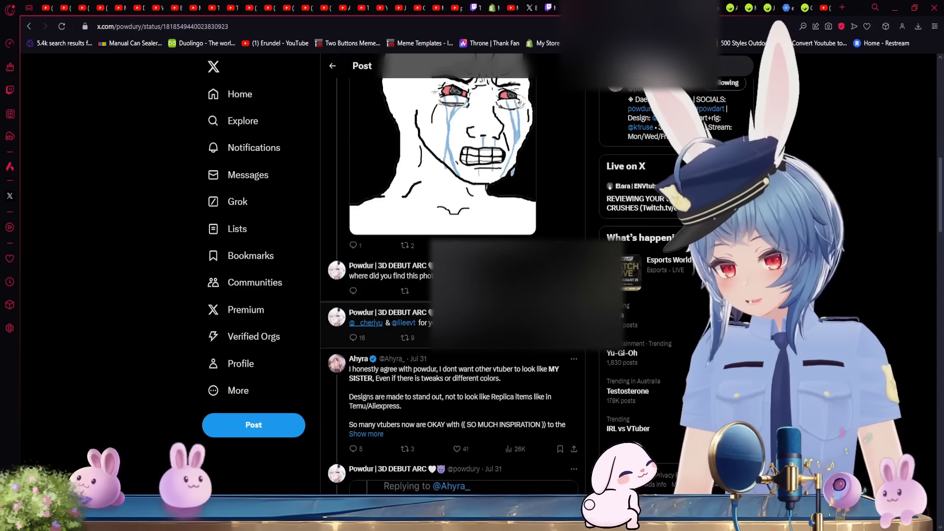
pyautogui.moveTo(366, 323)
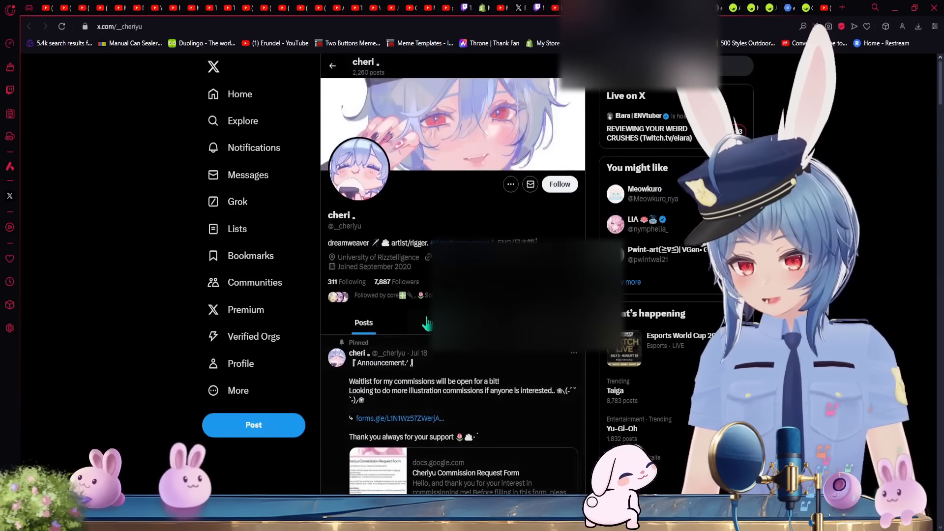
# Scroll to Powdur's reply to Ahyra about differentiating look-alike designs
pyautogui.scroll(-3)
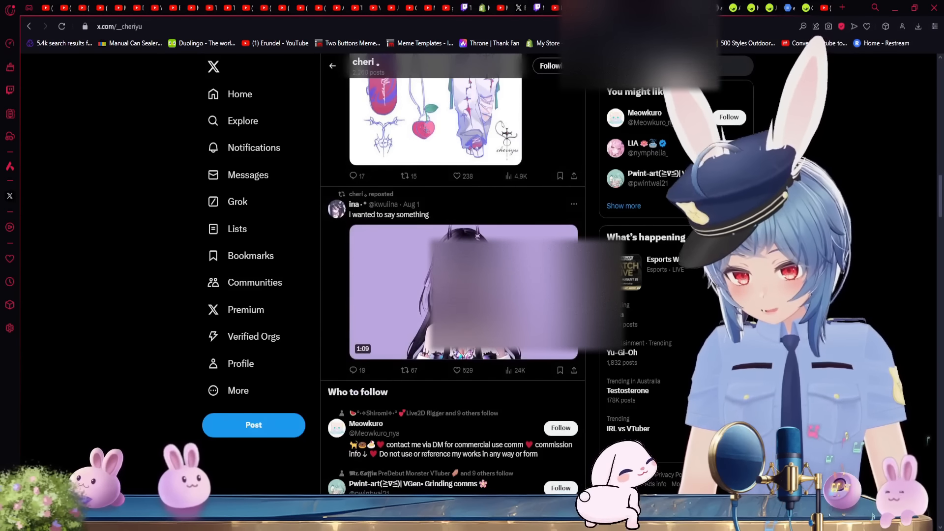
pyautogui.scroll(-3)
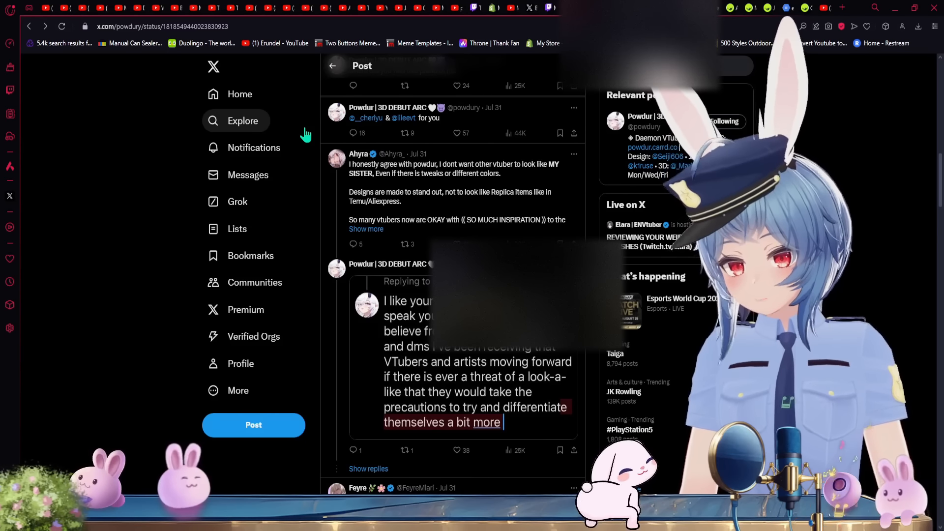
pyautogui.scroll(-3)
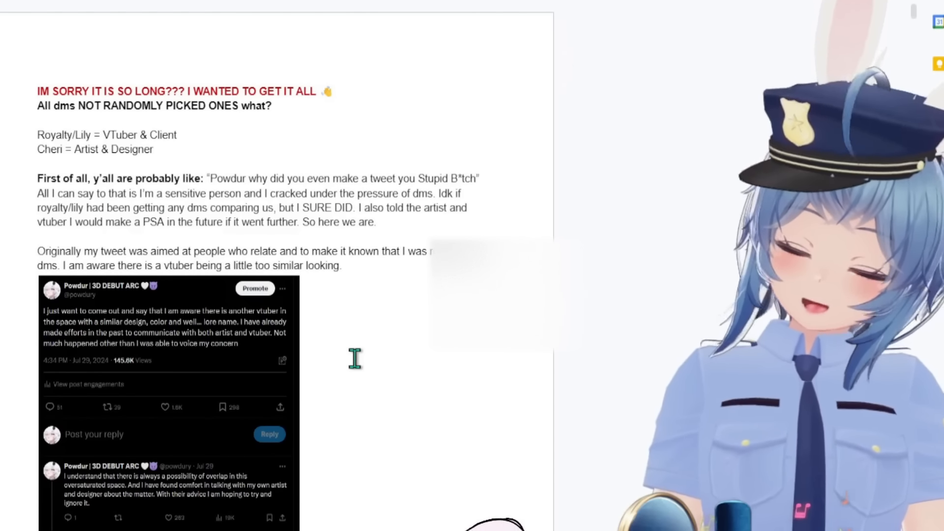
# Scroll the Google Doc to the June 29, 2023 outfit commission DMs
pyautogui.scroll(-3)
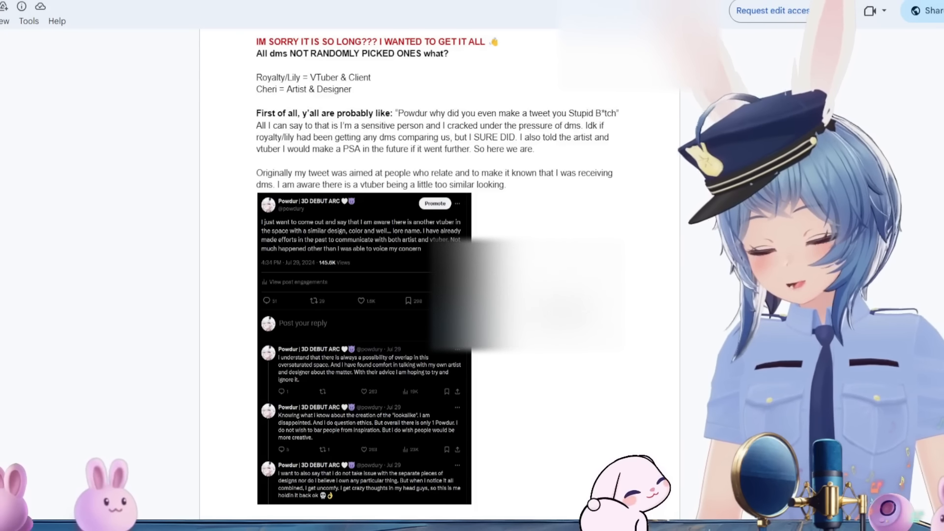
pyautogui.scroll(-3)
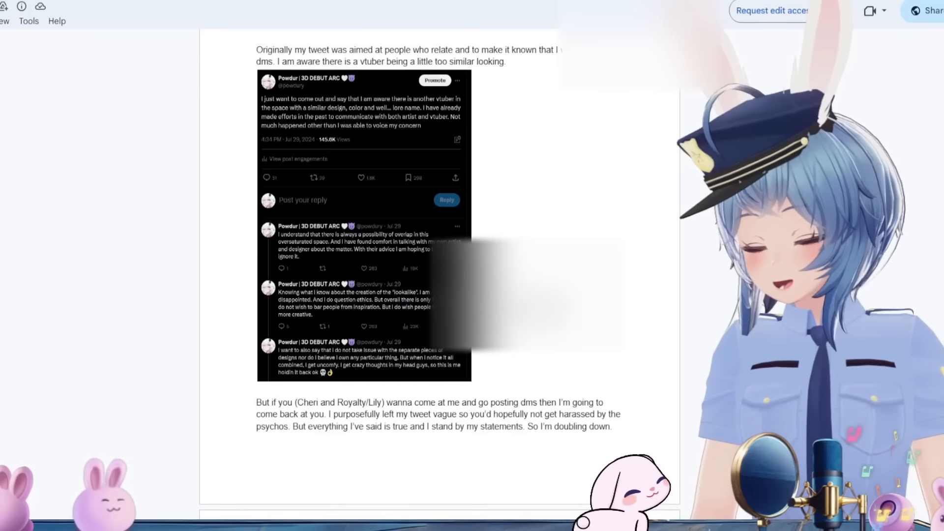
pyautogui.scroll(-3)
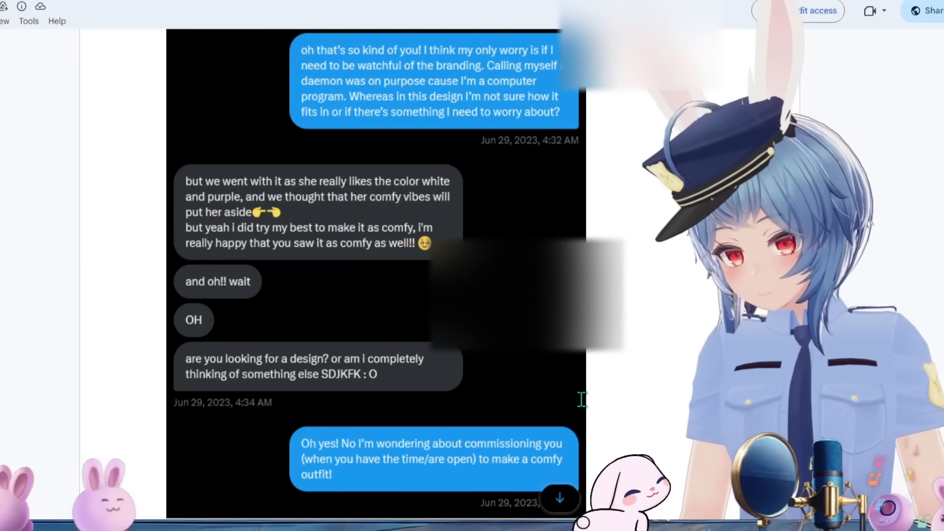
# Read past the Sep 27–28, 2023 DMs down to point 5
pyautogui.scroll(-3)
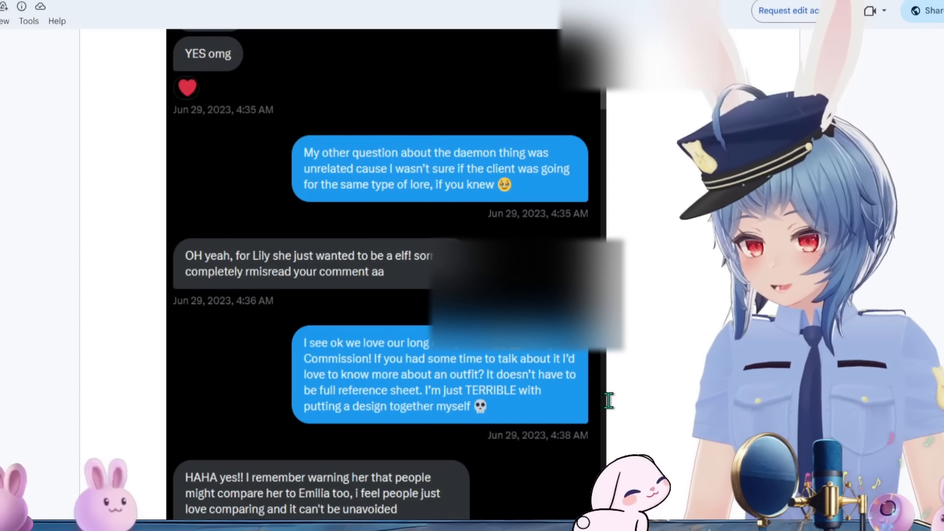
pyautogui.scroll(-3)
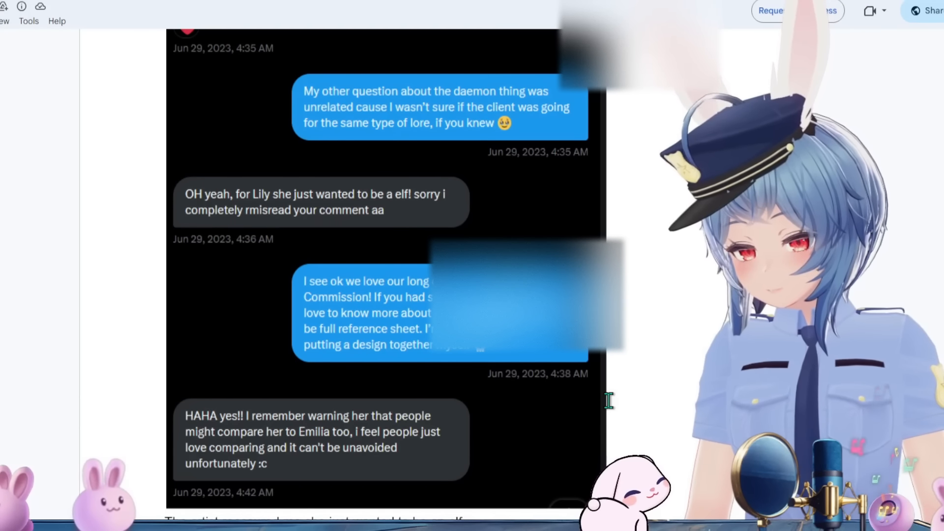
pyautogui.scroll(-3)
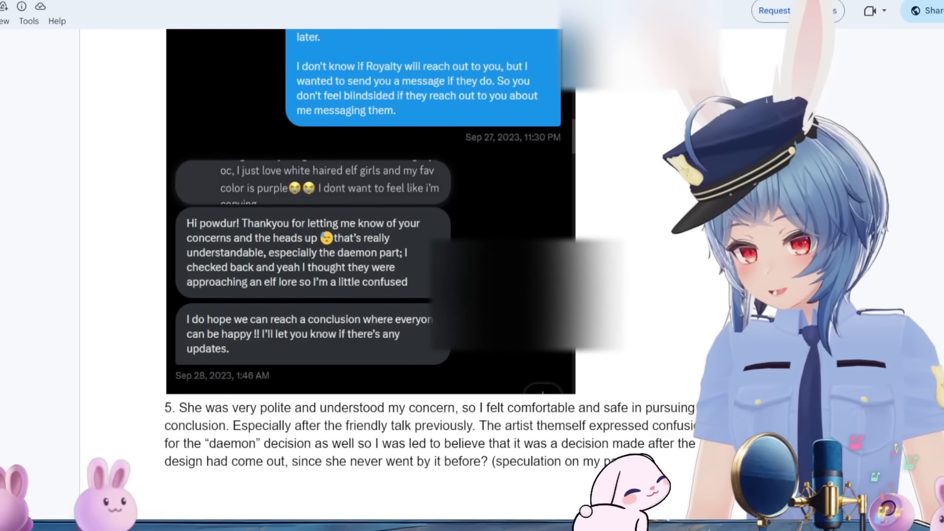
pyautogui.scroll(-3)
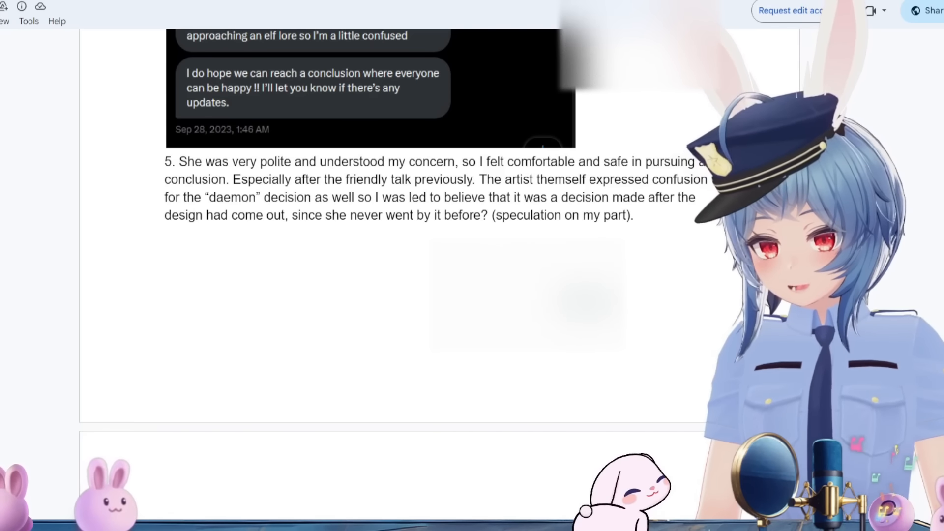
# Scroll onto the next page showing Powdur's reply to Cheri and Lily's Discord messages
pyautogui.scroll(-3)
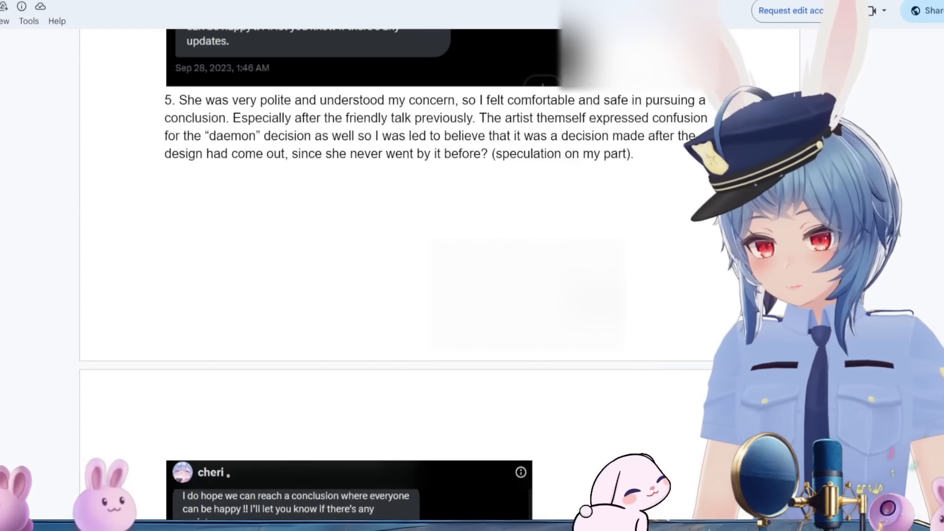
pyautogui.scroll(-3)
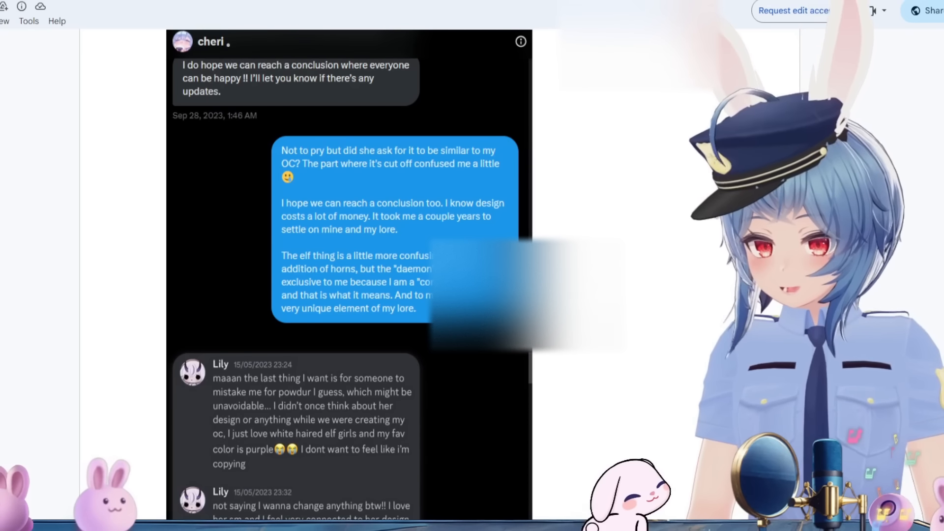
# Read through Lily's royalty reply about her daemon elf redesign to Cheri's message
pyautogui.scroll(-3)
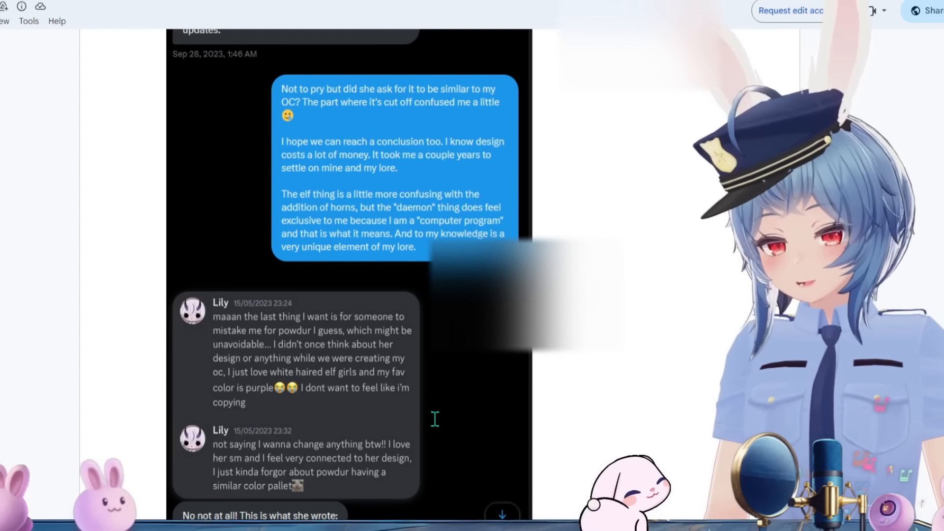
pyautogui.scroll(-3)
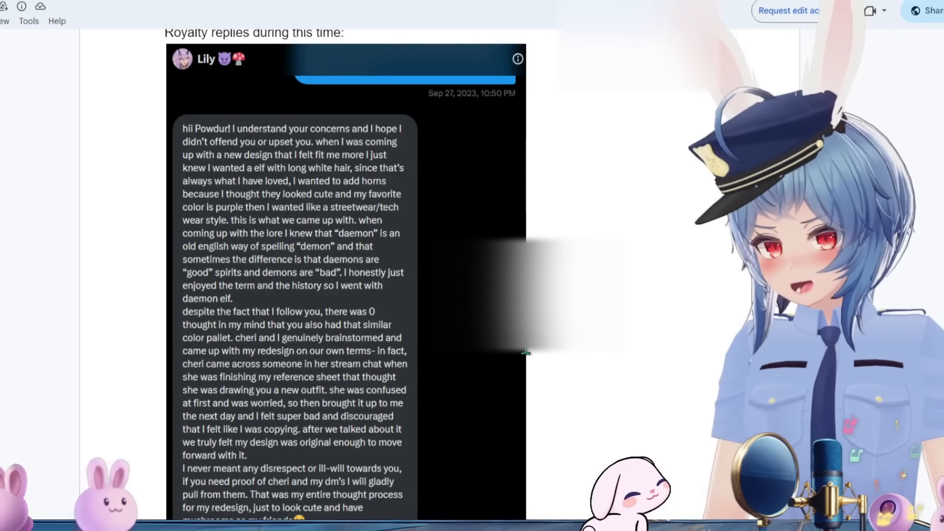
pyautogui.scroll(-3)
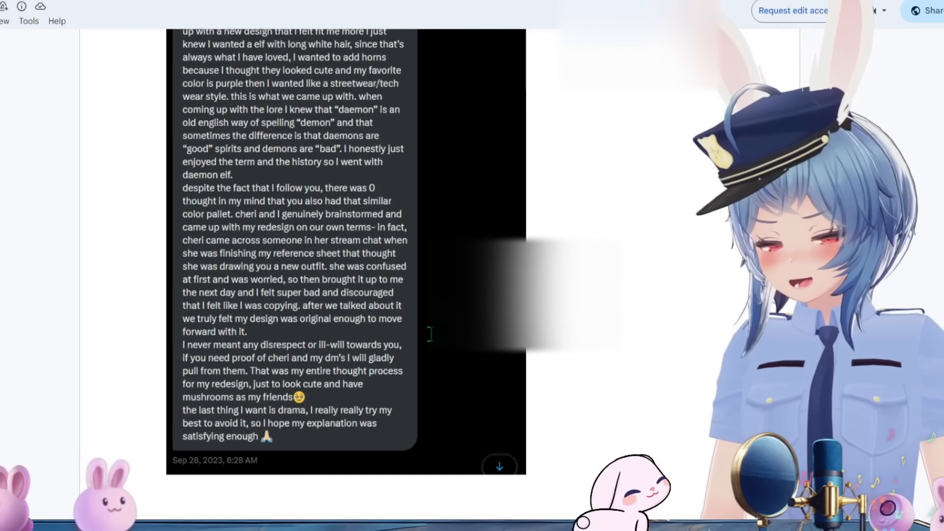
pyautogui.scroll(-3)
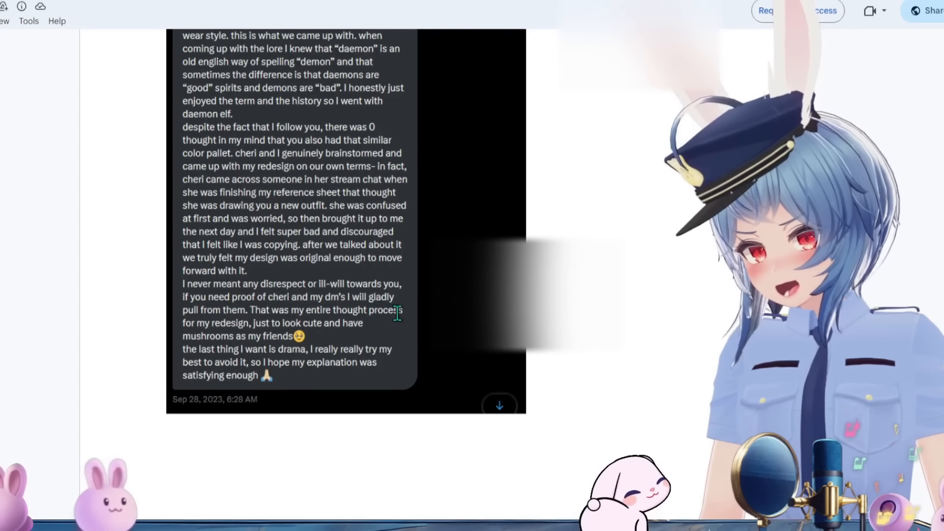
pyautogui.scroll(-3)
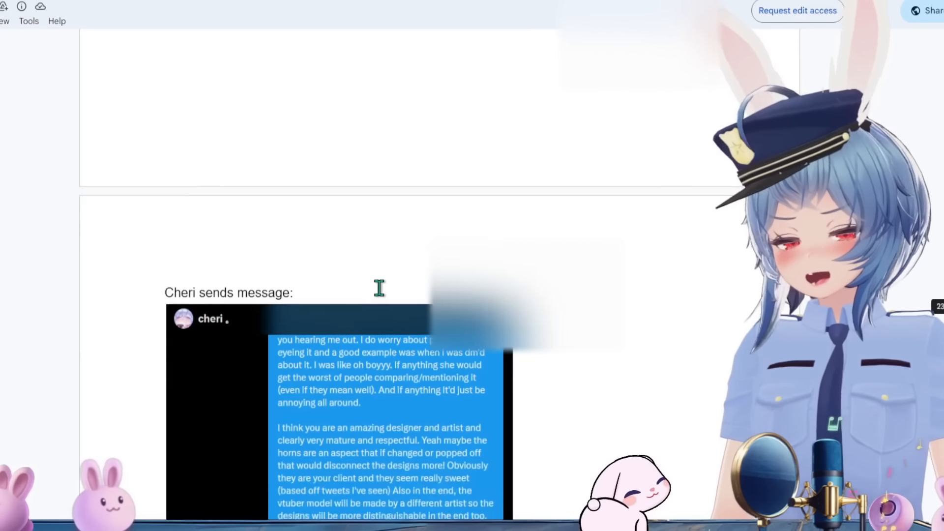
pyautogui.scroll(-3)
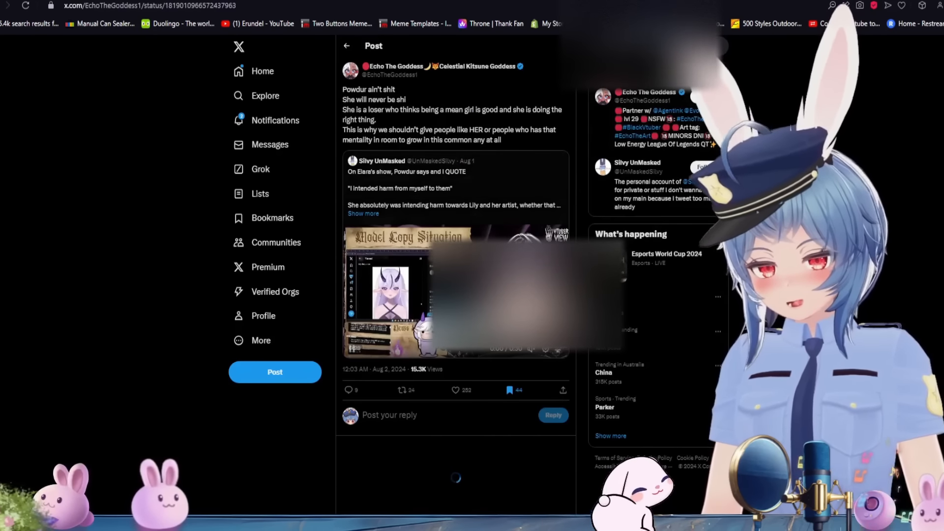
# Scroll down to bring up the saved posts on the Bookmarks page
pyautogui.scroll(-3)
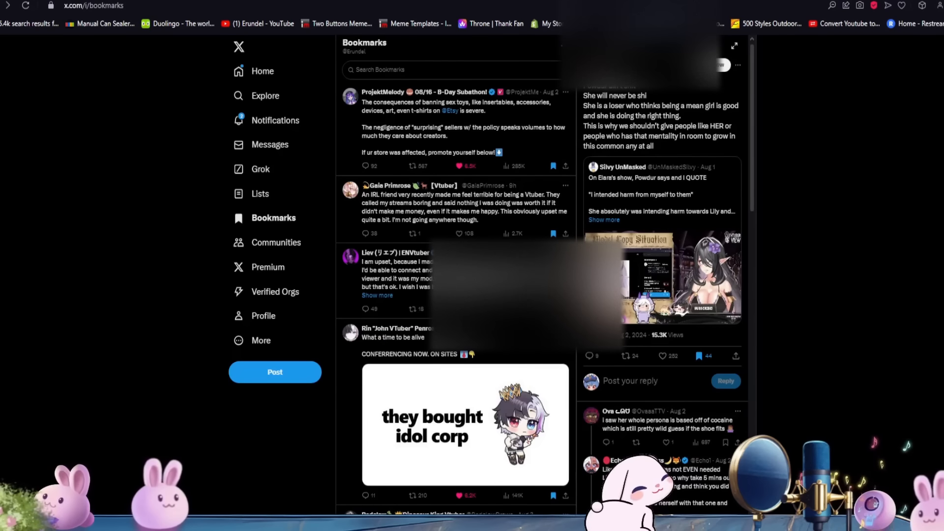
# Scroll through Silvy UnMasked's Model Copy Situation clip replies below 'Do I regret what I've done? No.'
pyautogui.scroll(-3)
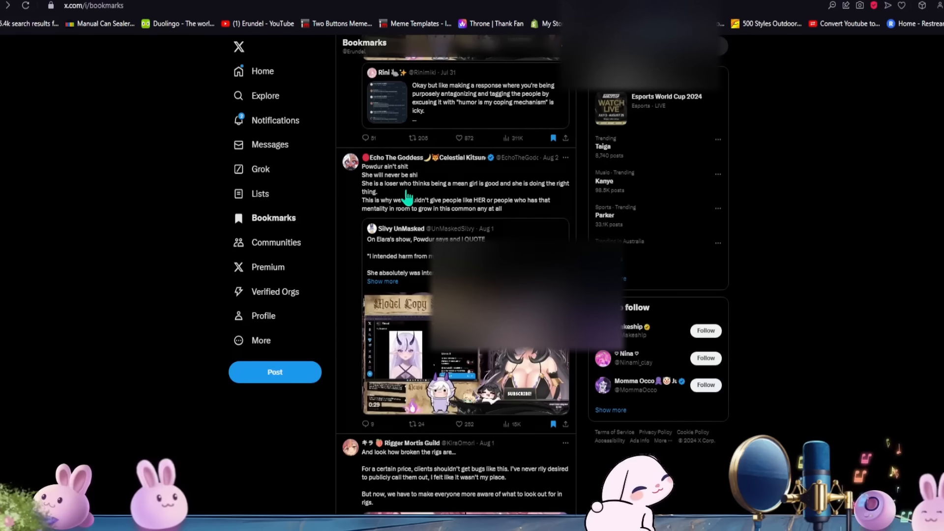
pyautogui.scroll(-3)
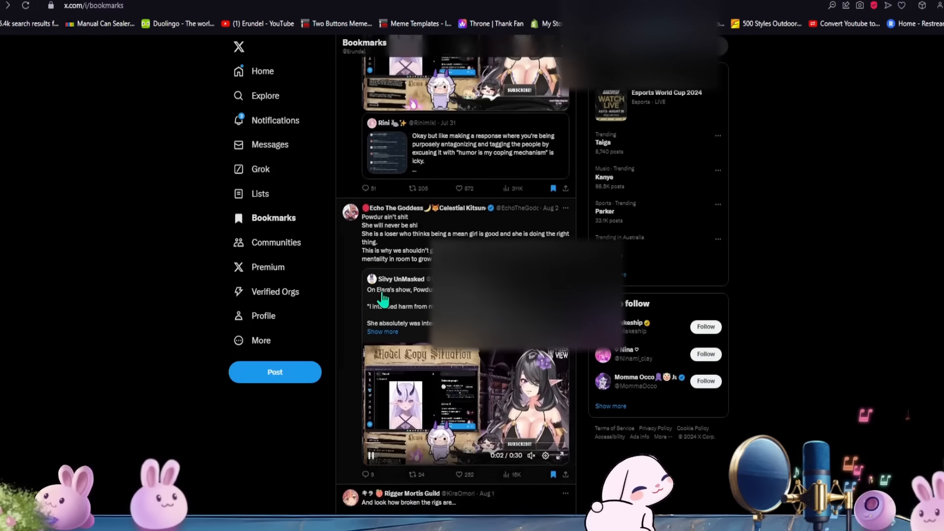
pyautogui.scroll(-3)
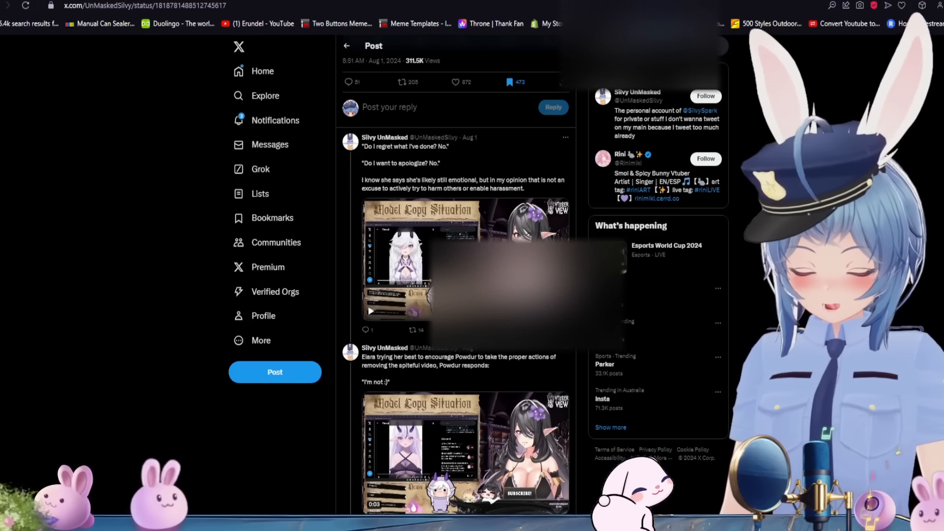
pyautogui.scroll(-3)
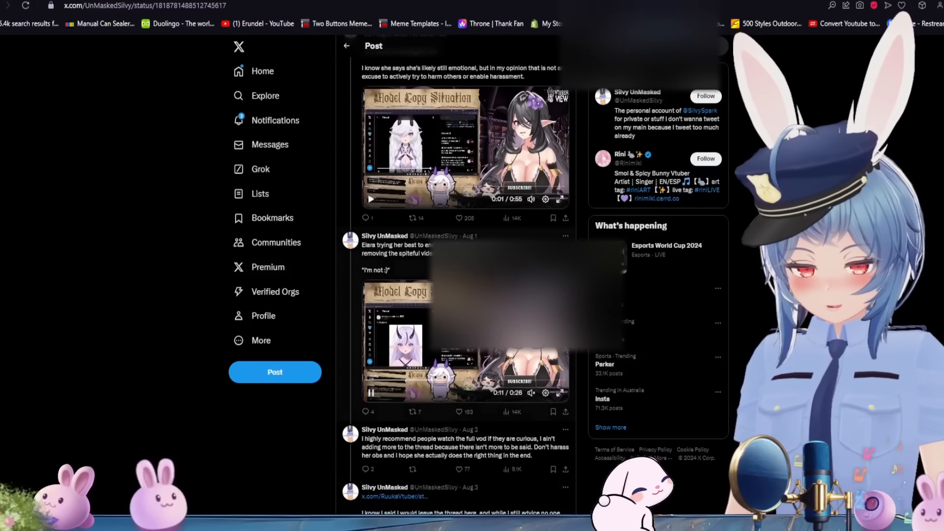